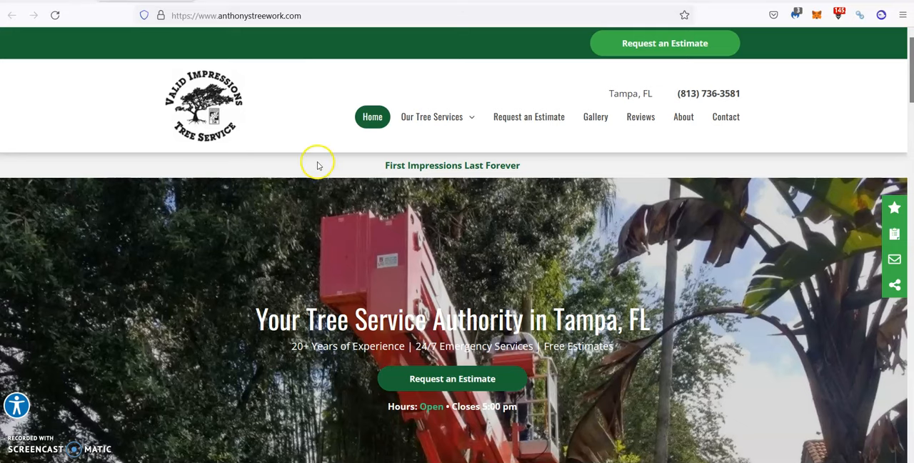
# - Scroll the 'tree trimming tampa' results down past the ads to the Pete & Ron's, Mid-Florida and Yelp listings
pyautogui.scroll(-3)
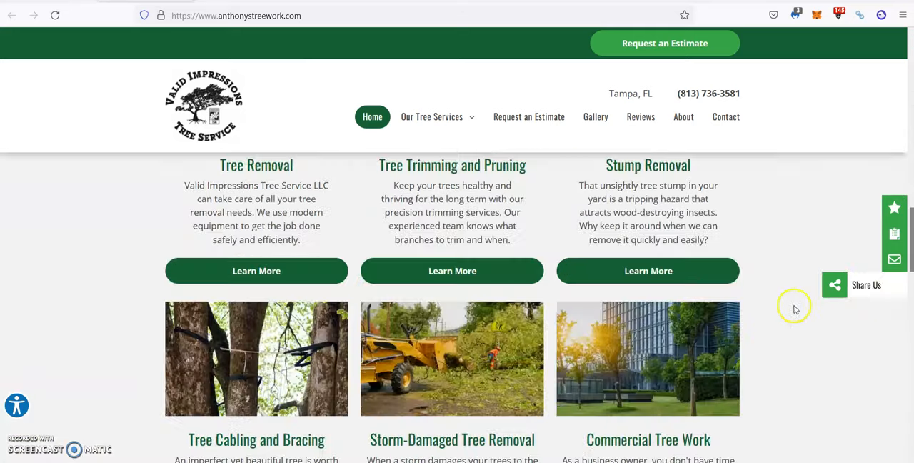
pyautogui.scroll(3)
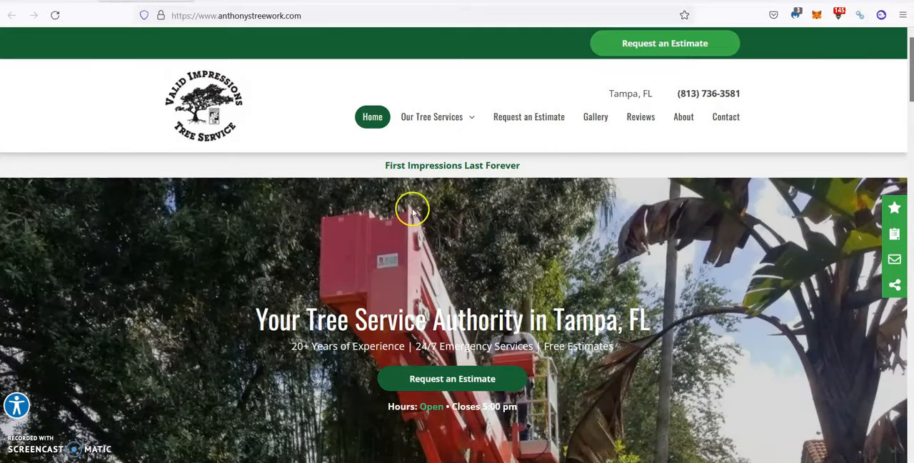
pyautogui.moveTo(337, 152)
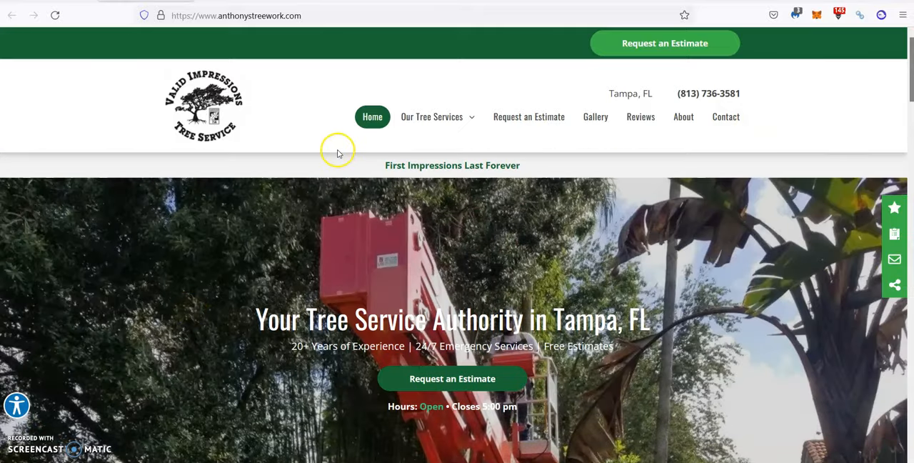
pyautogui.moveTo(168, 66)
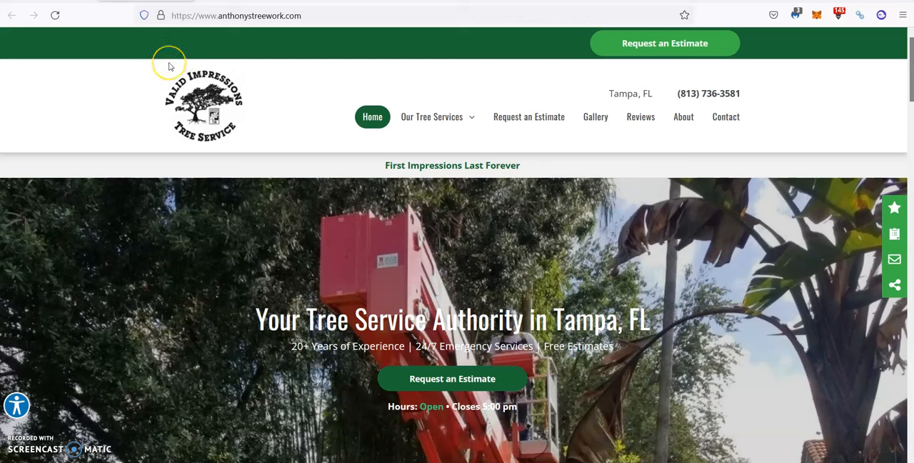
pyautogui.moveTo(170, 65)
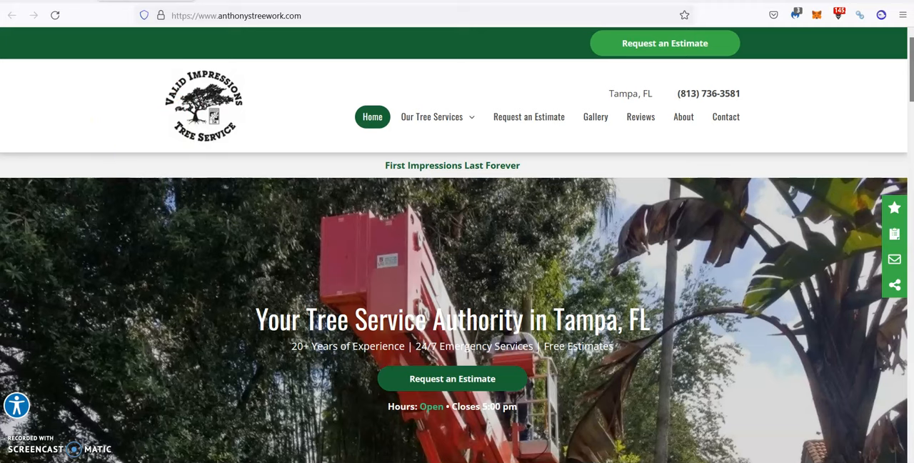
pyautogui.moveTo(28, 74)
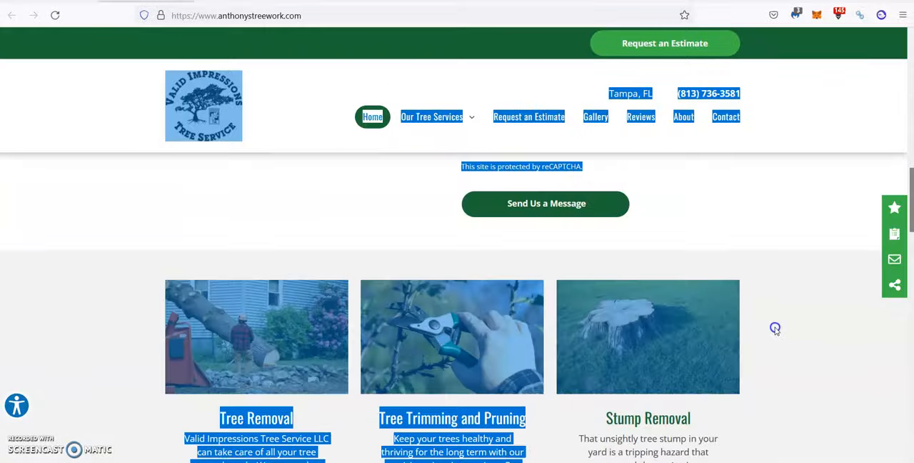
pyautogui.scroll(3)
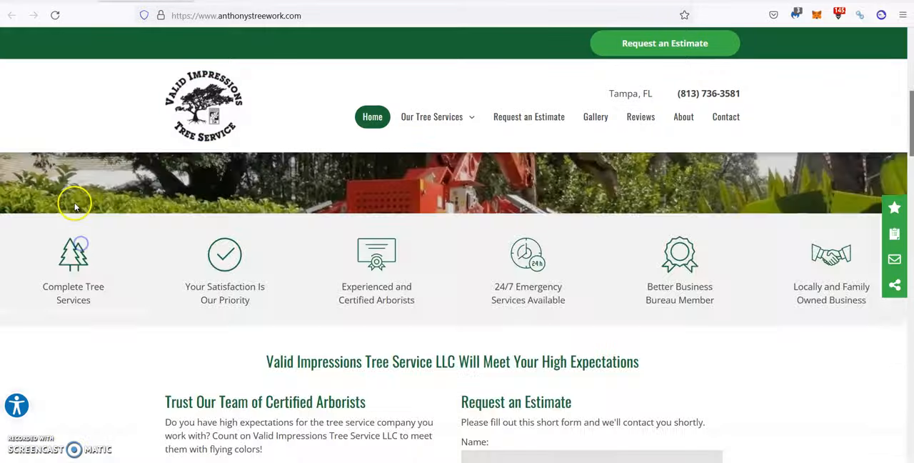
pyautogui.scroll(3)
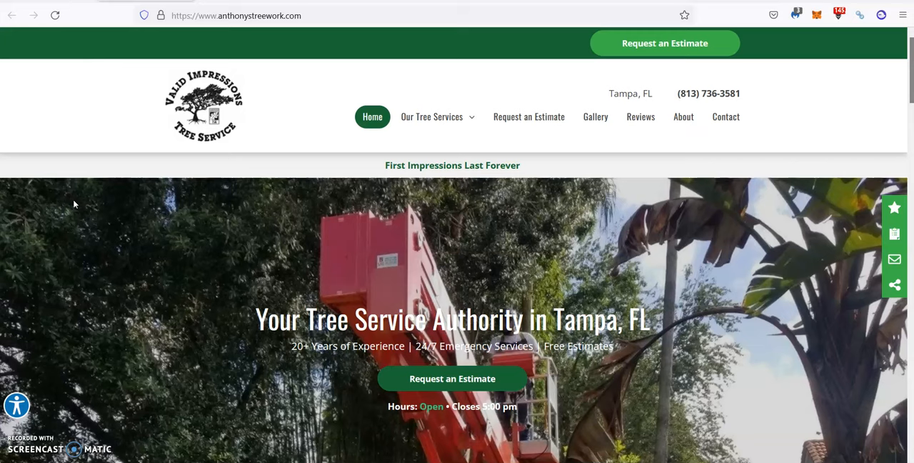
pyautogui.moveTo(484, 100)
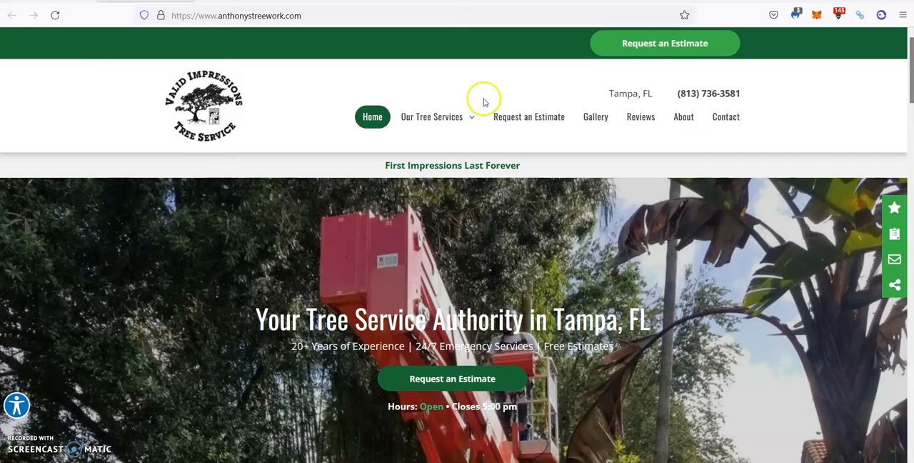
pyautogui.moveTo(54, 61)
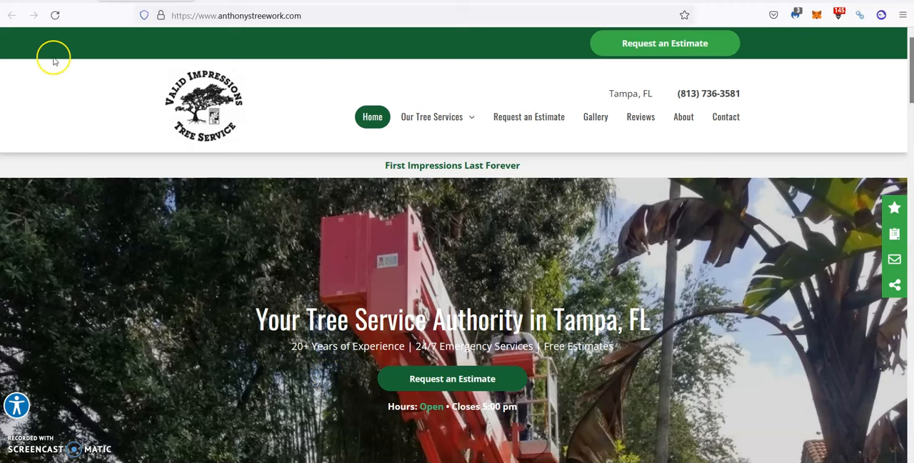
pyautogui.moveTo(54, 60)
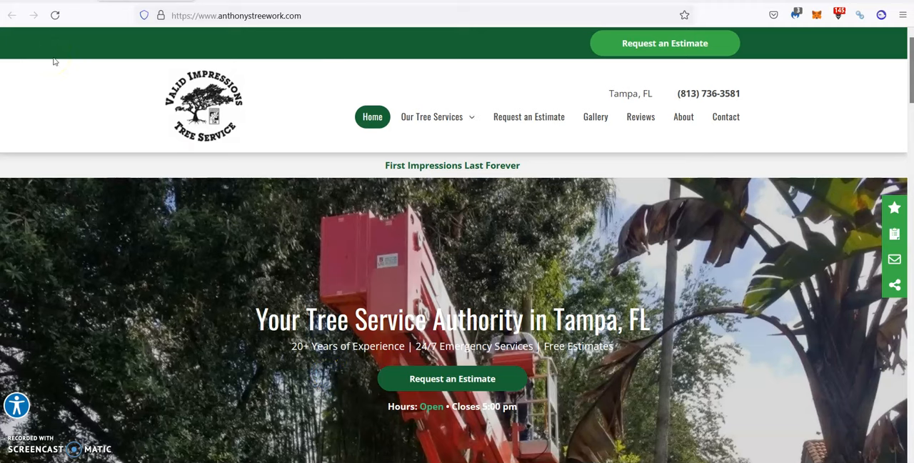
pyautogui.scroll(-3)
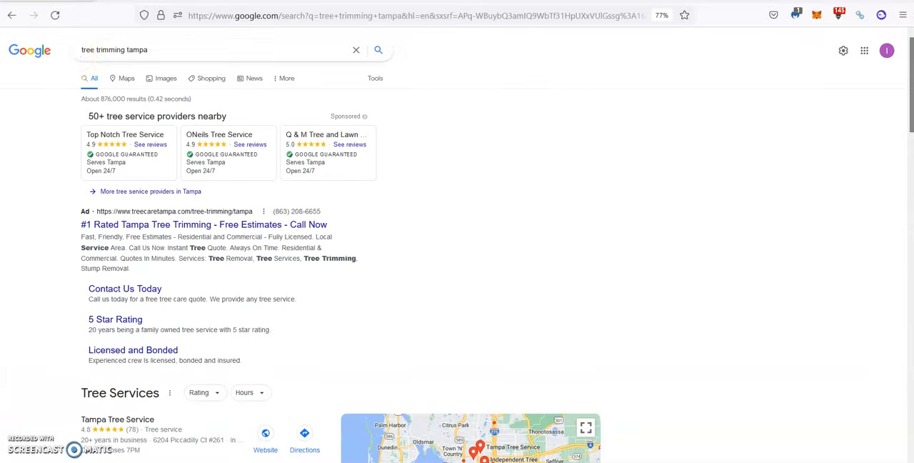
pyautogui.moveTo(180, 29)
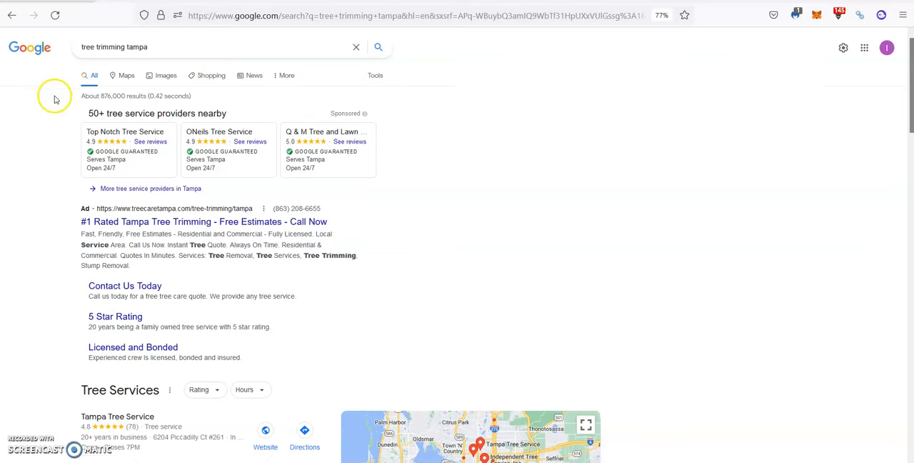
pyautogui.scroll(-3)
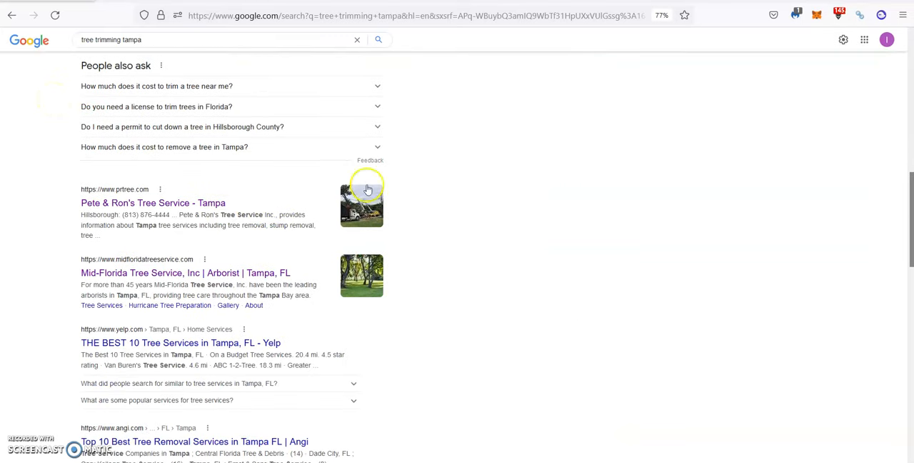
pyautogui.moveTo(74, 213)
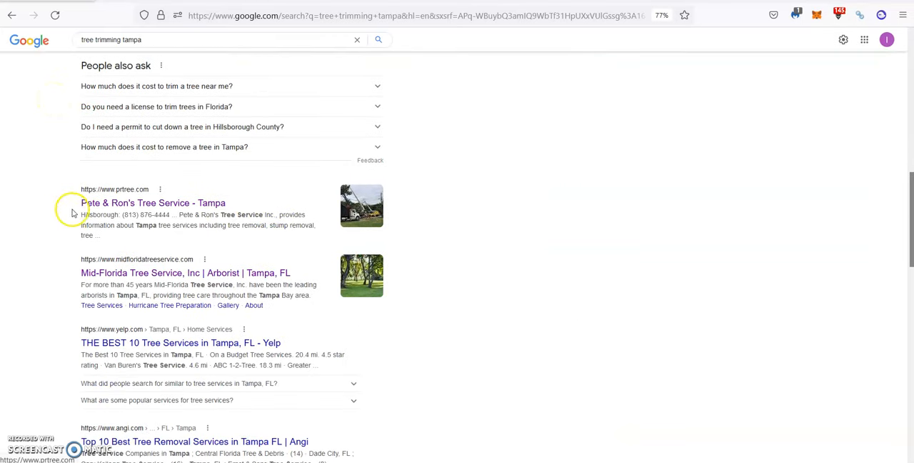
pyautogui.moveTo(313, 266)
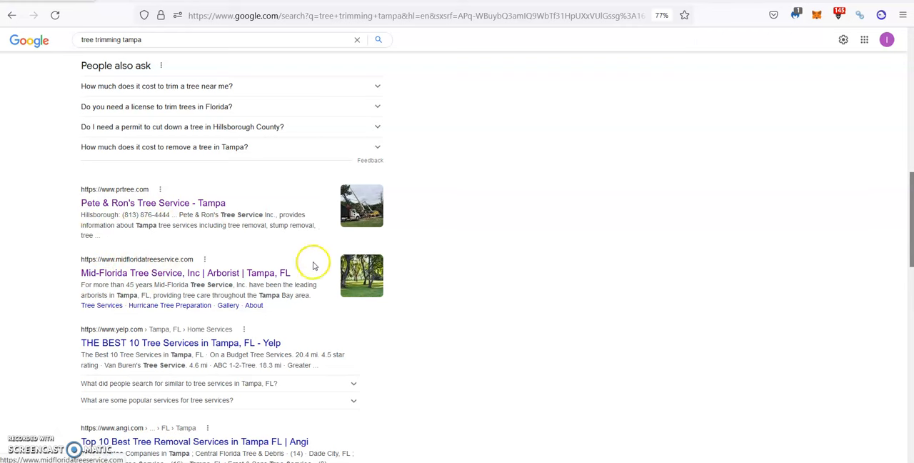
# - Open the Pete & Ron's Tree Service result and browse down its homepage
pyautogui.click(153, 203)
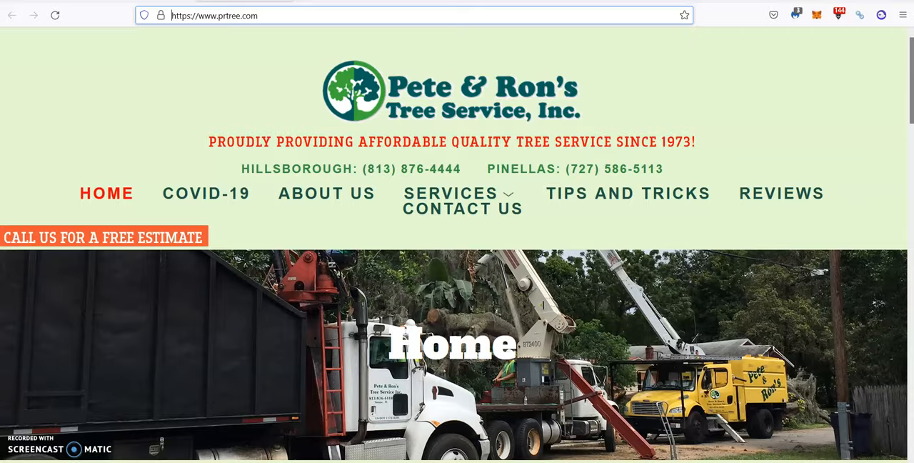
pyautogui.scroll(-3)
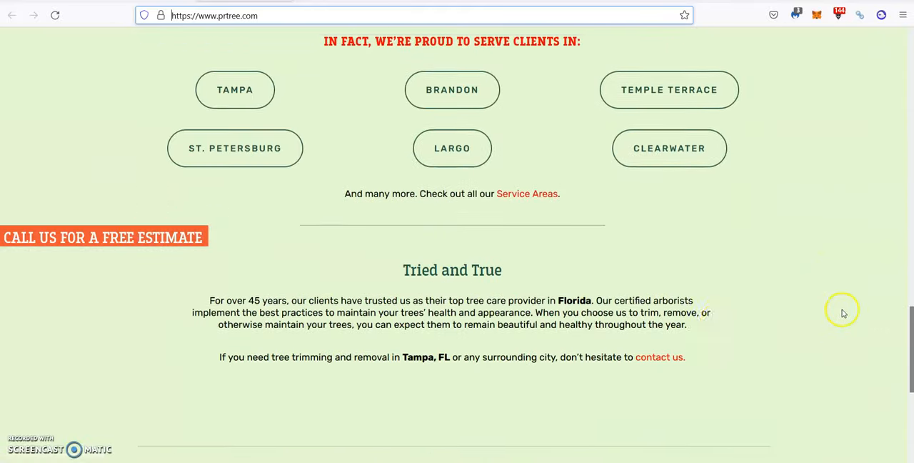
pyautogui.scroll(3)
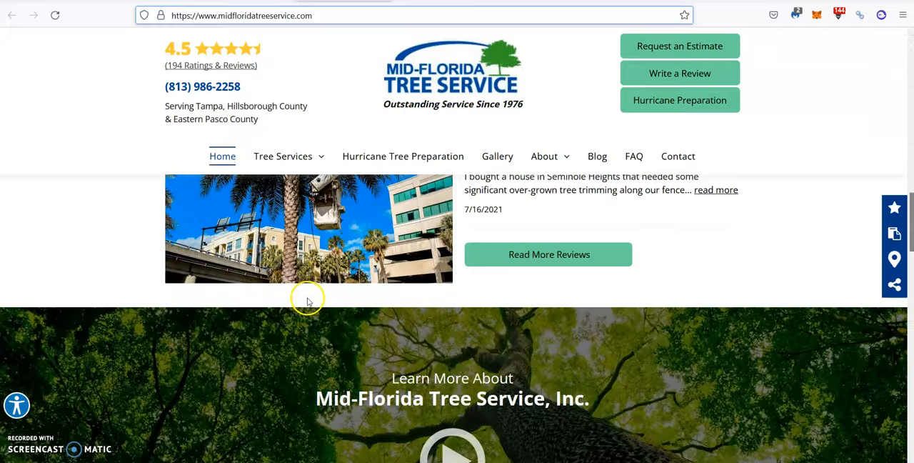
pyautogui.scroll(-3)
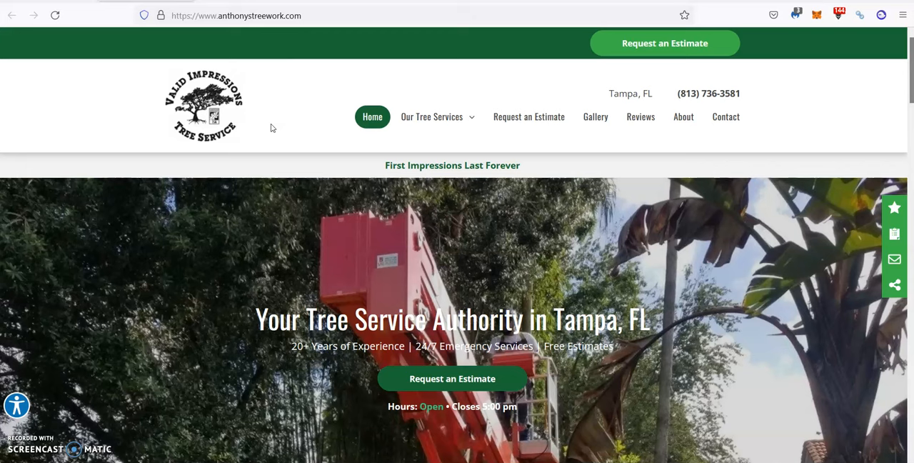
pyautogui.moveTo(840, 94)
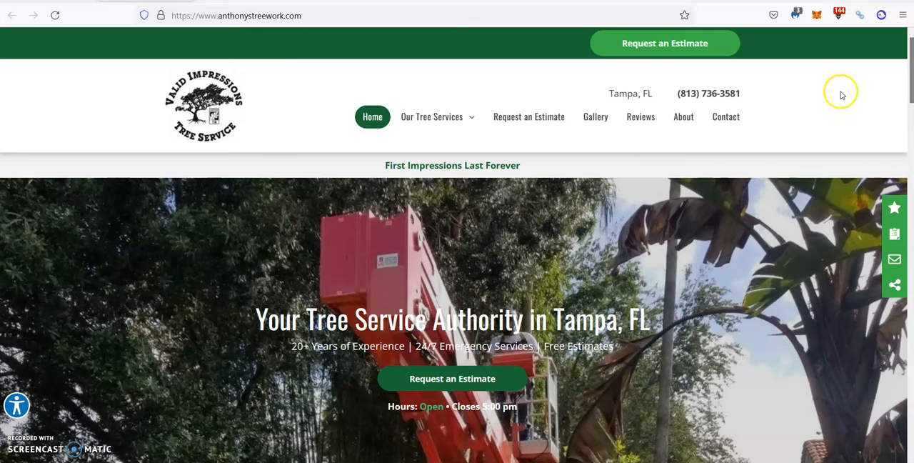
pyautogui.moveTo(437, 71)
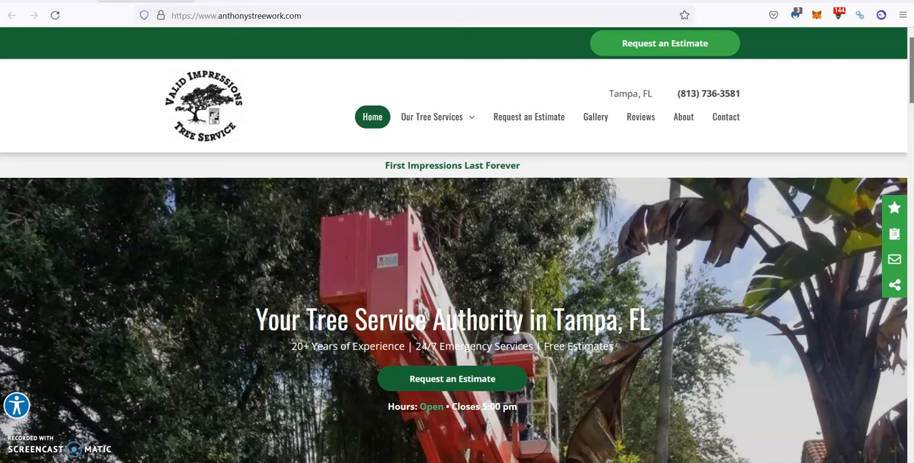
pyautogui.moveTo(84, 215)
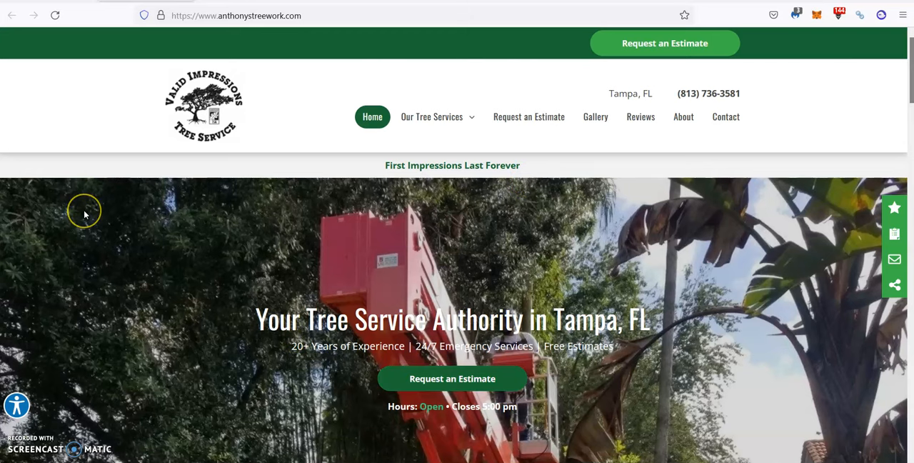
pyautogui.moveTo(84, 215)
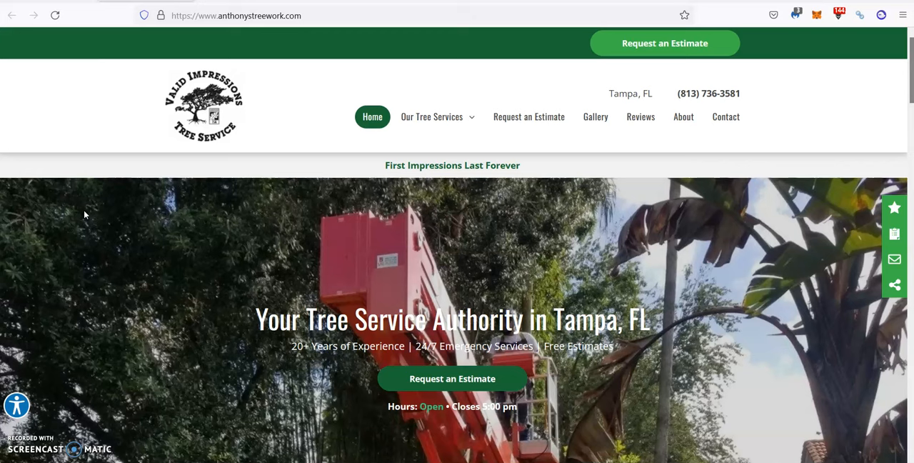
pyautogui.moveTo(179, 289)
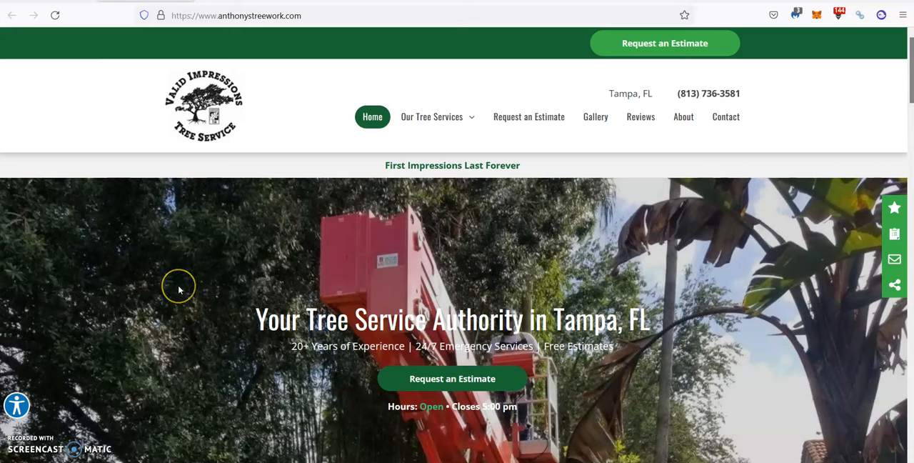
pyautogui.moveTo(178, 289)
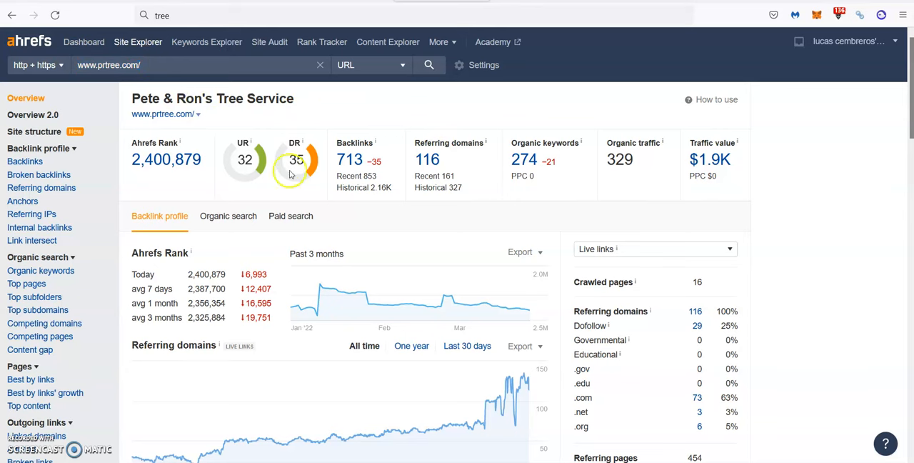
pyautogui.moveTo(378, 135)
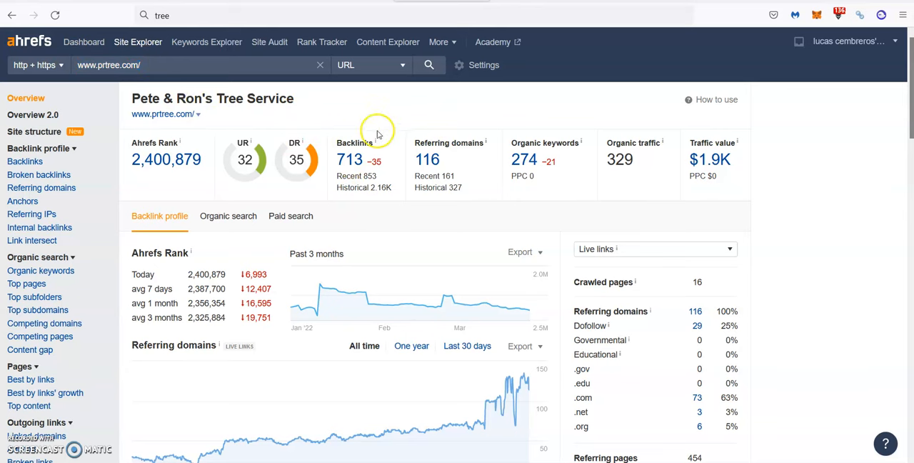
pyautogui.moveTo(540, 186)
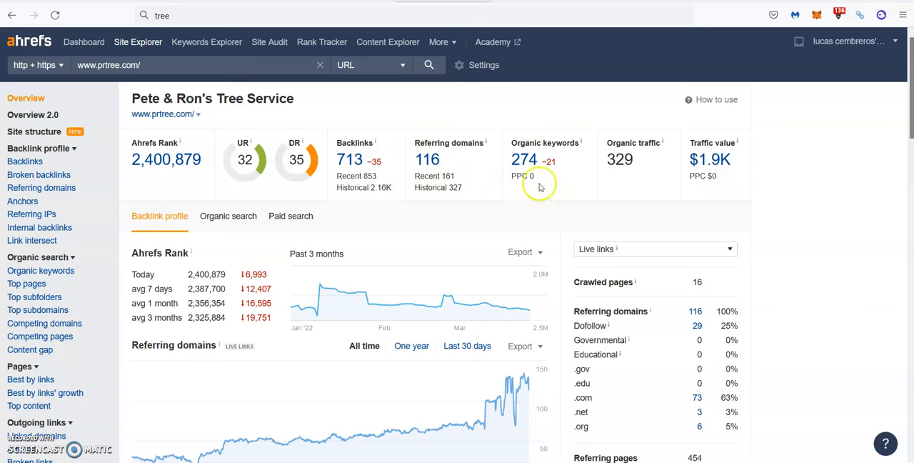
pyautogui.moveTo(649, 206)
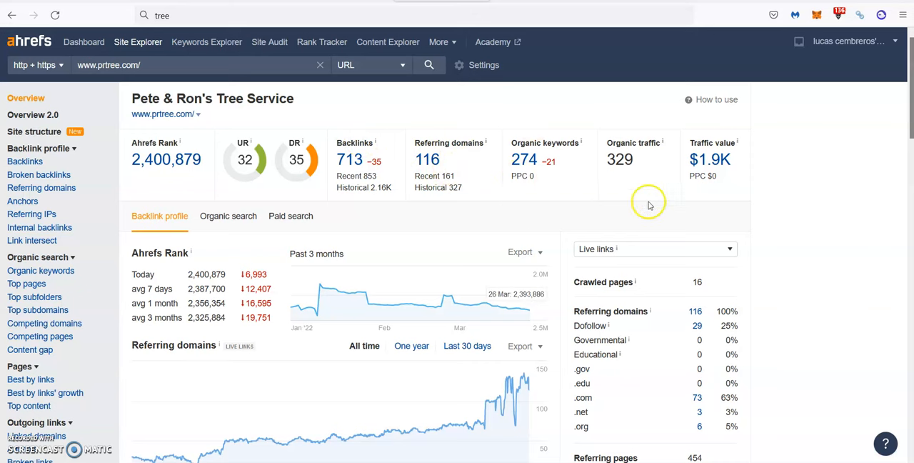
pyautogui.moveTo(650, 170)
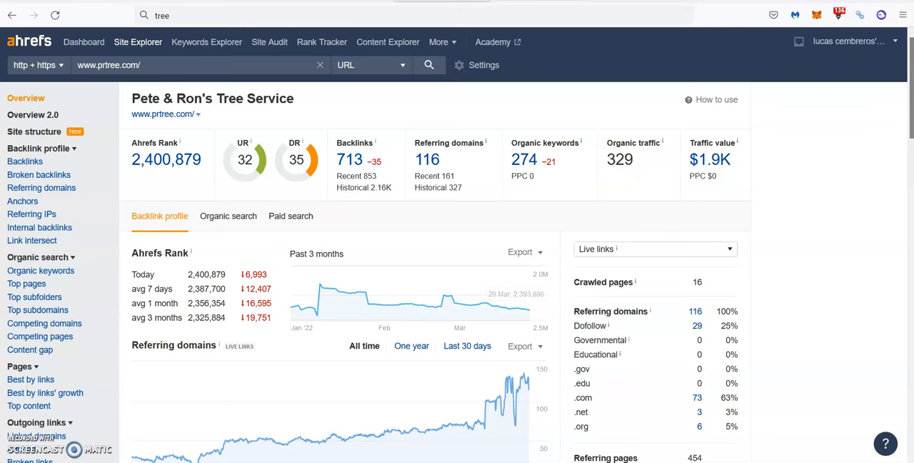
# - Switch to the Site Explorer overview for midfloridatreeservice.com with its rank, backlinks and traffic
pyautogui.click(428, 66)
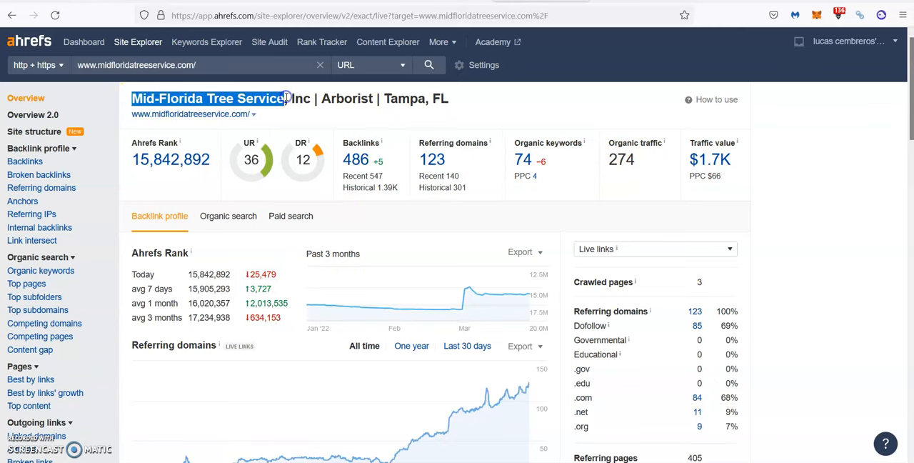
pyautogui.moveTo(399, 114)
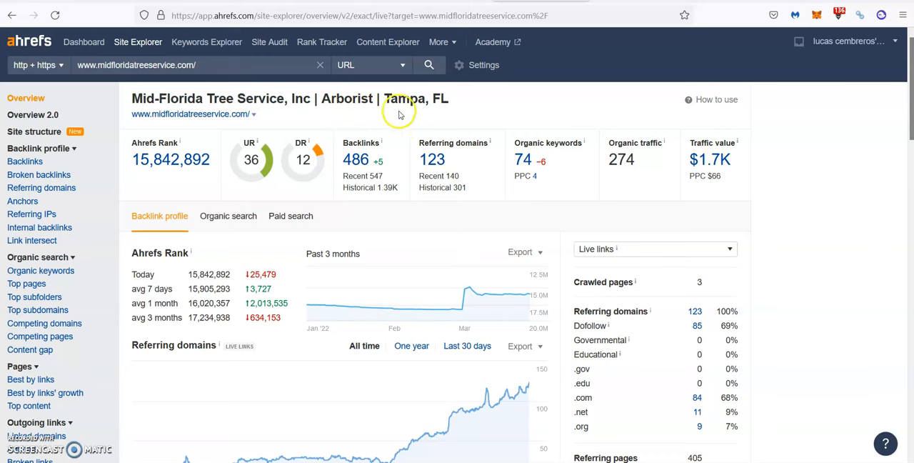
pyautogui.moveTo(456, 137)
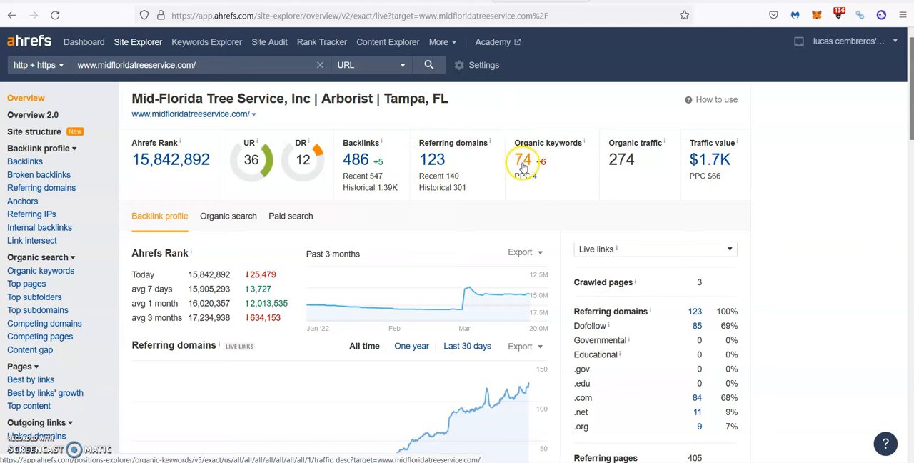
pyautogui.moveTo(638, 186)
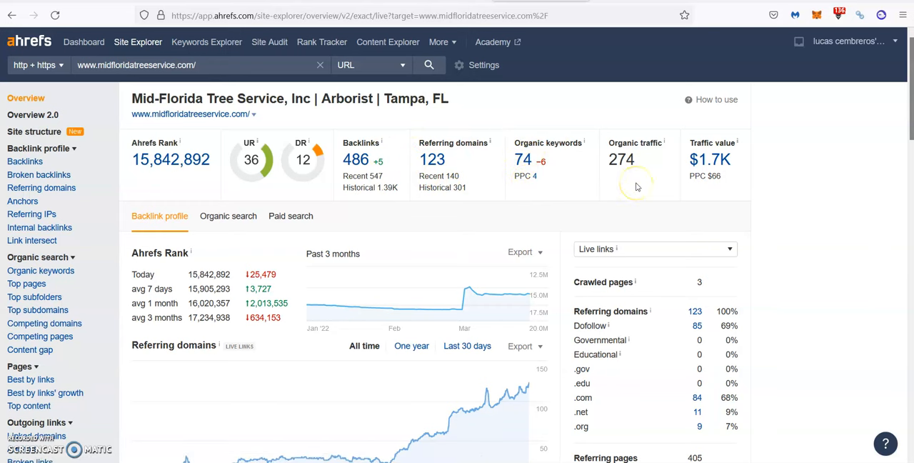
pyautogui.moveTo(606, 148)
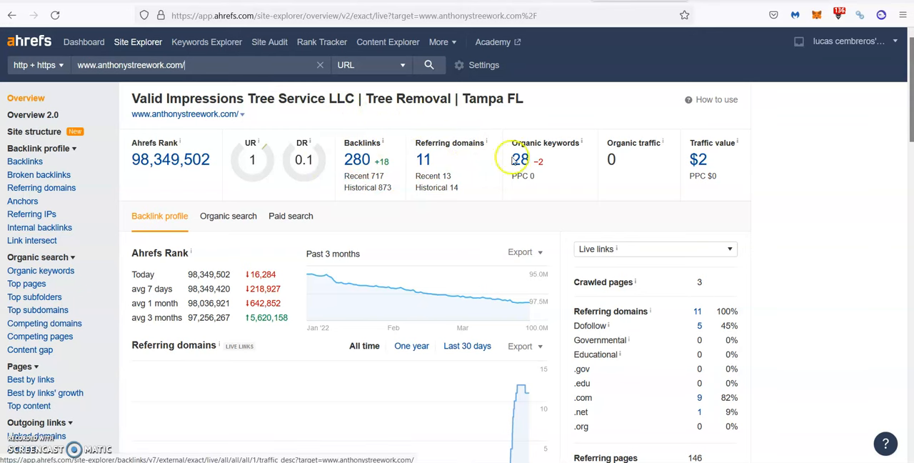
pyautogui.moveTo(497, 140)
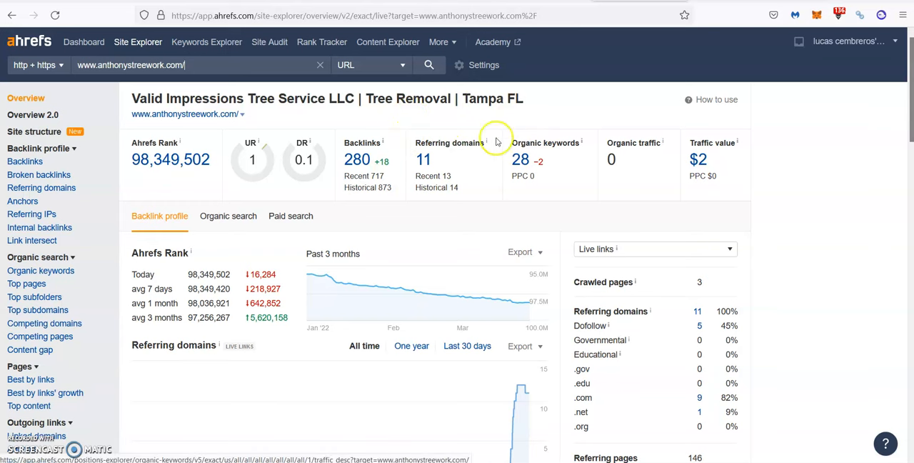
pyautogui.moveTo(568, 174)
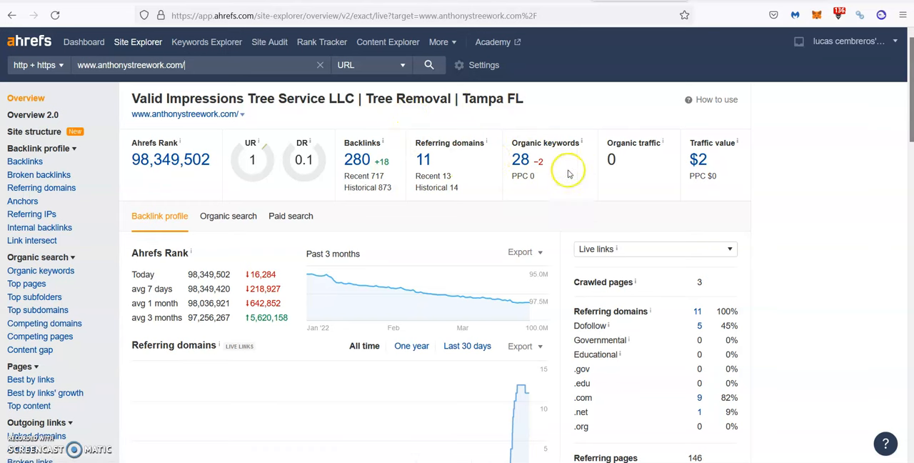
pyautogui.moveTo(635, 153)
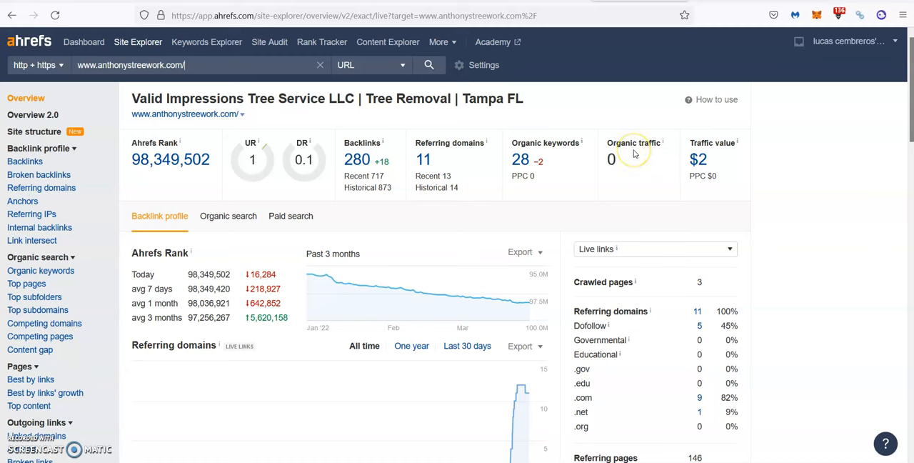
pyautogui.moveTo(560, 163)
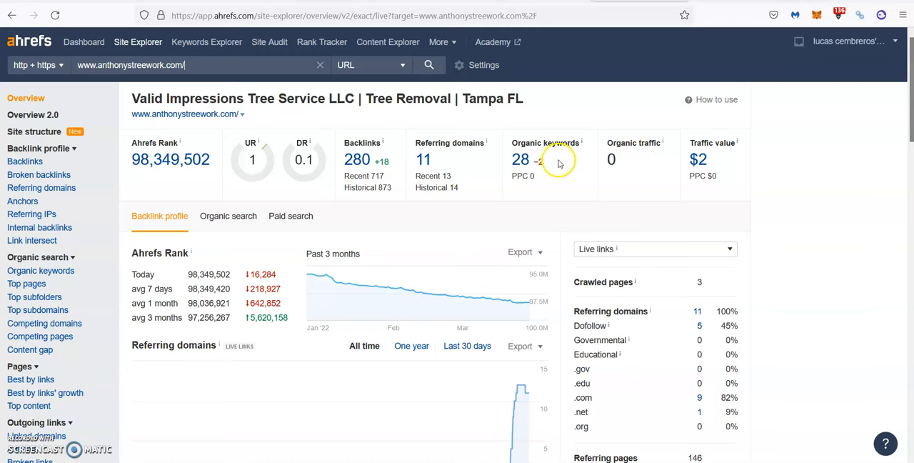
pyautogui.moveTo(536, 201)
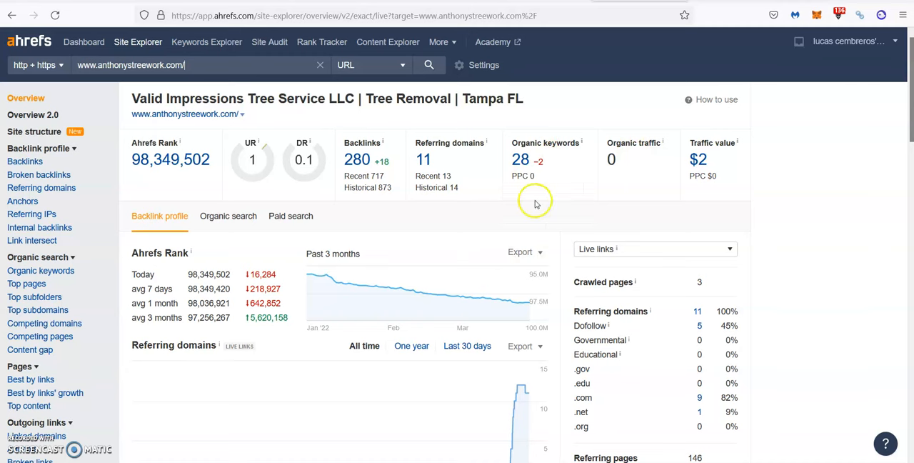
pyautogui.moveTo(511, 245)
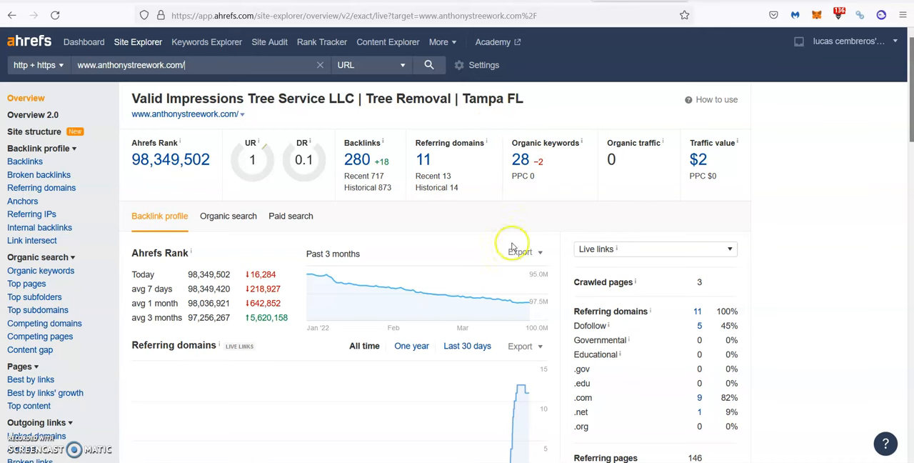
pyautogui.moveTo(403, 189)
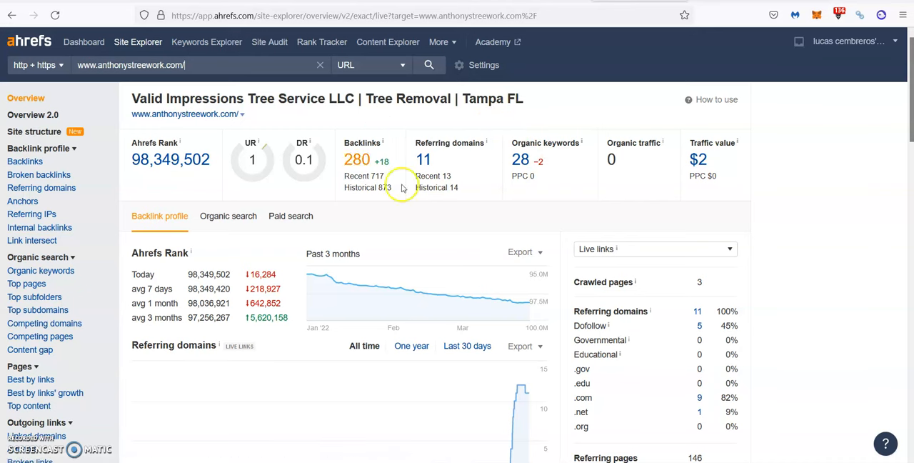
pyautogui.moveTo(489, 137)
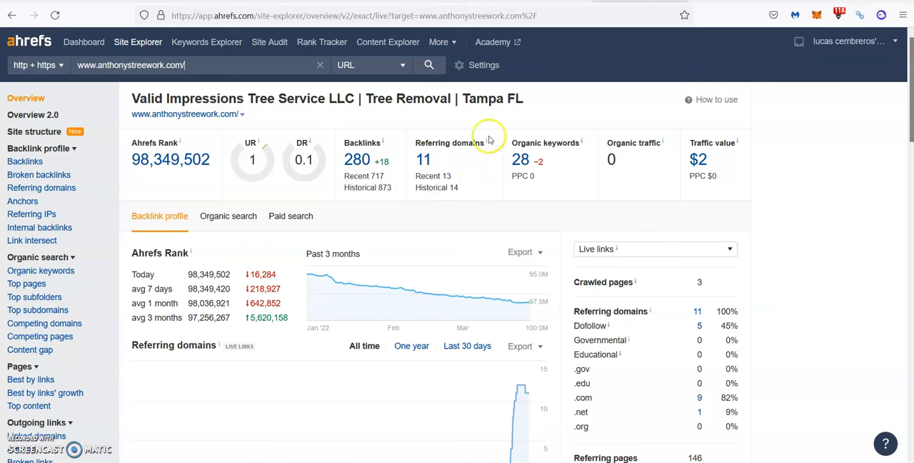
pyautogui.moveTo(412, 174)
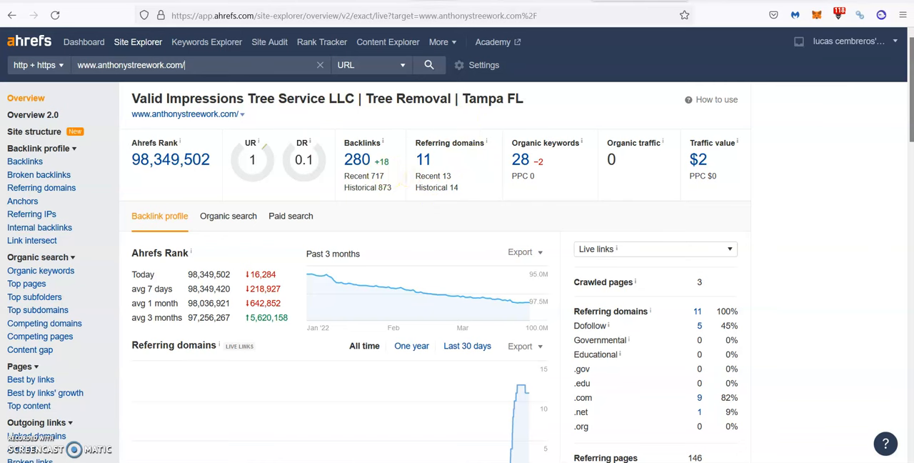
pyautogui.moveTo(452, 130)
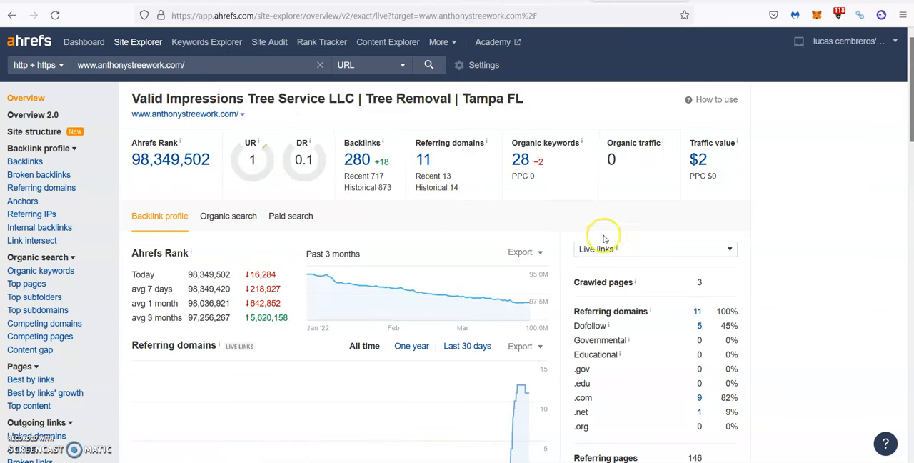
pyautogui.moveTo(537, 218)
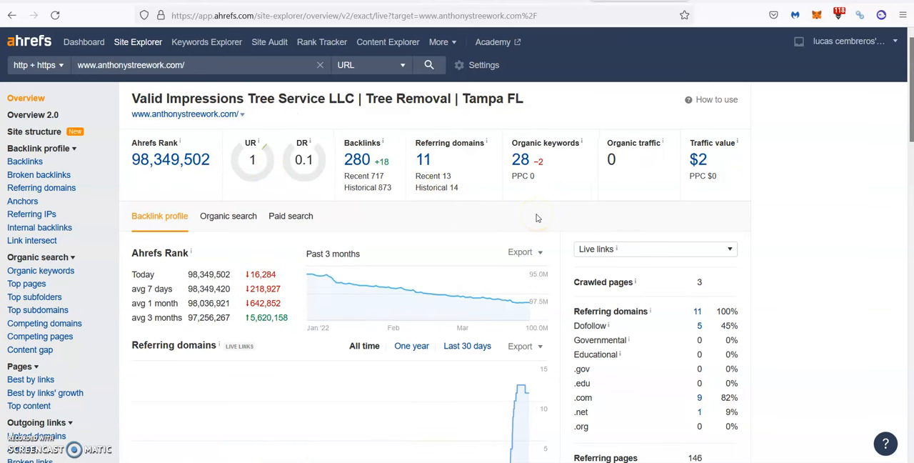
pyautogui.moveTo(511, 193)
pyautogui.write('tree')
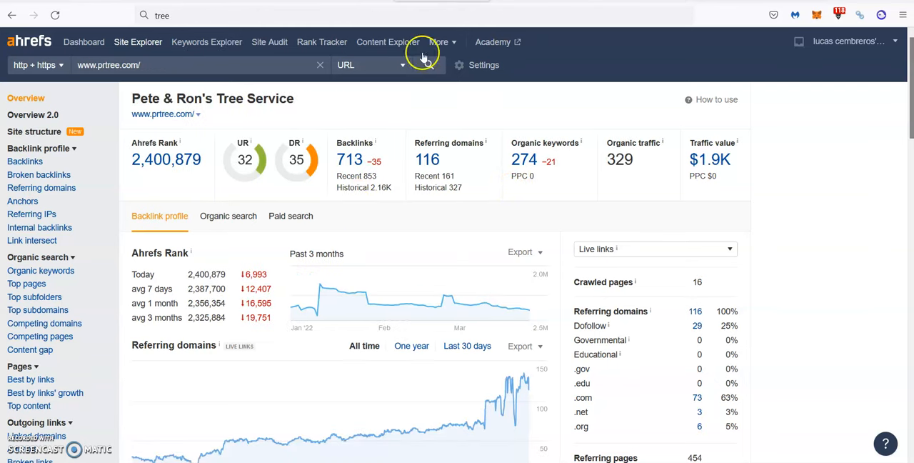
pyautogui.click(428, 65)
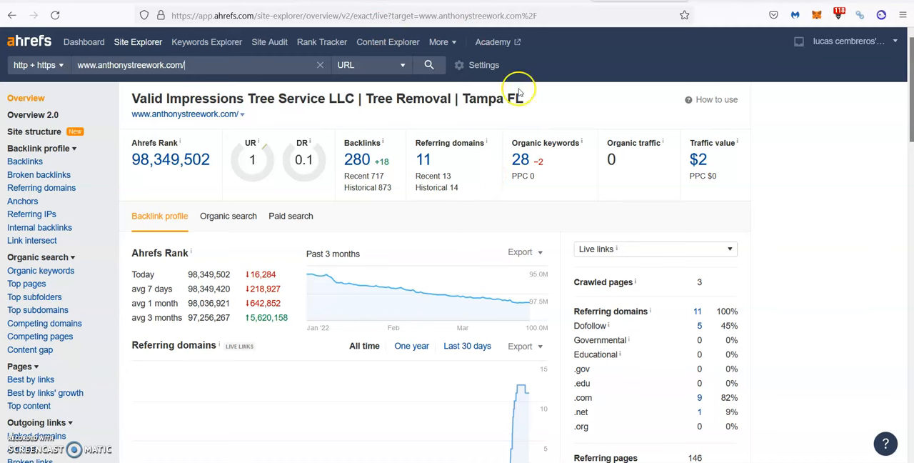
pyautogui.moveTo(534, 114)
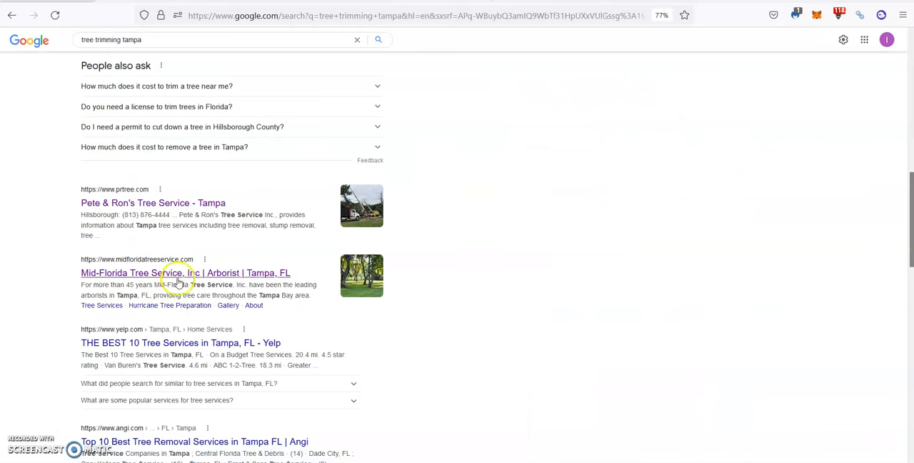
pyautogui.moveTo(271, 296)
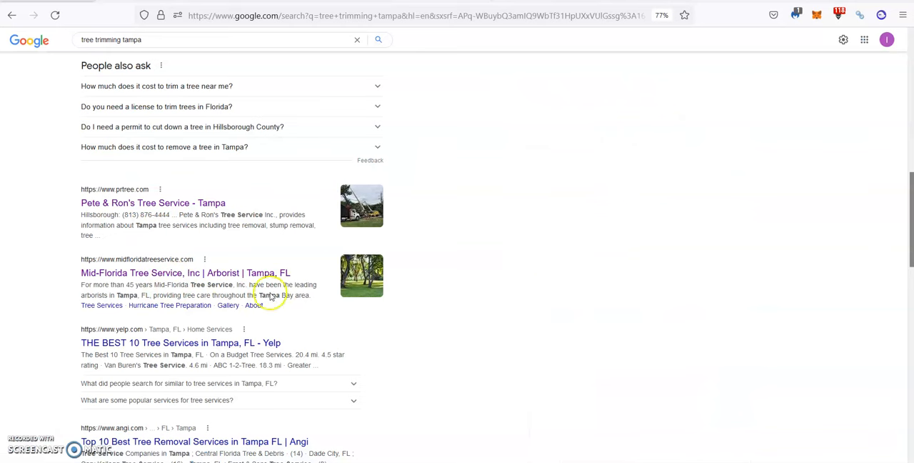
# - Scroll up the 'tree trimming tampa' results to the local Tree Services map pack listings
pyautogui.scroll(3)
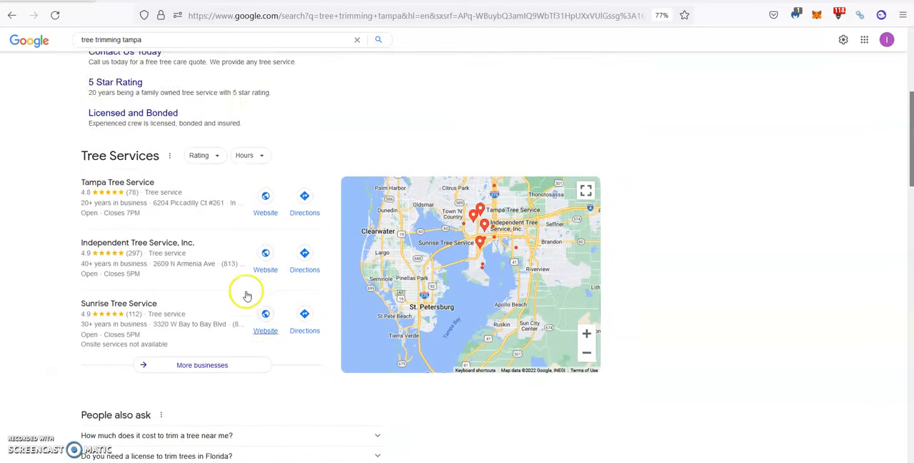
pyautogui.scroll(3)
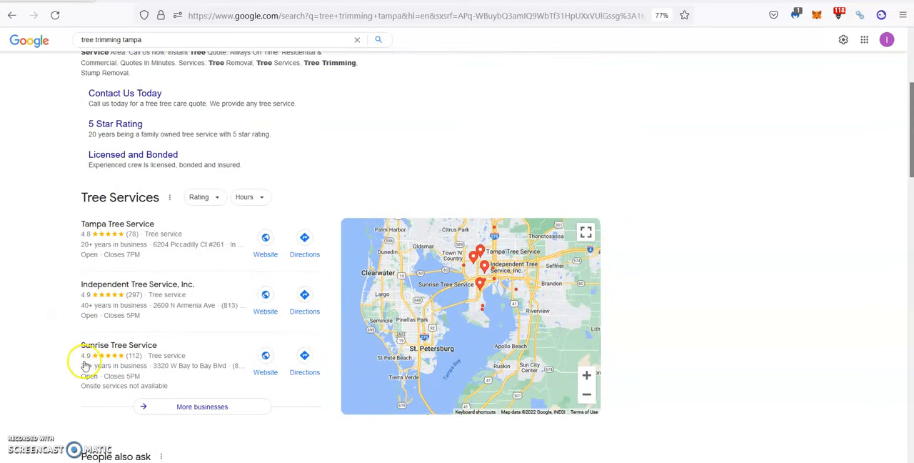
pyautogui.moveTo(41, 339)
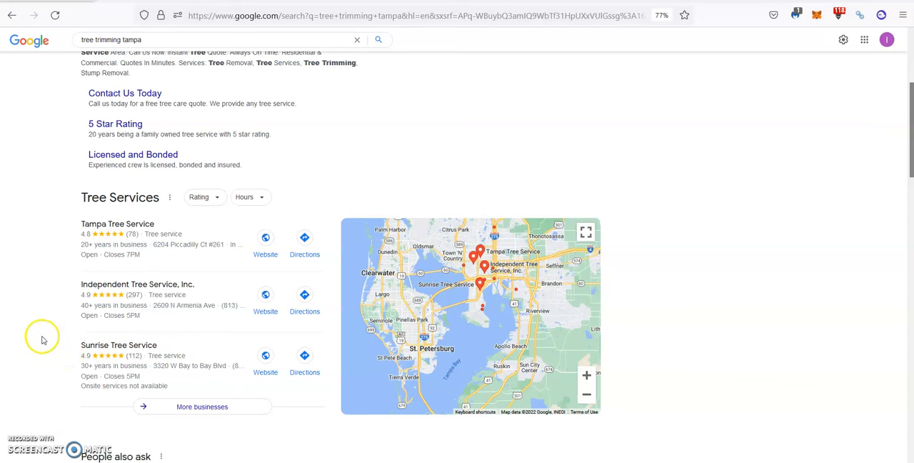
pyautogui.moveTo(43, 341)
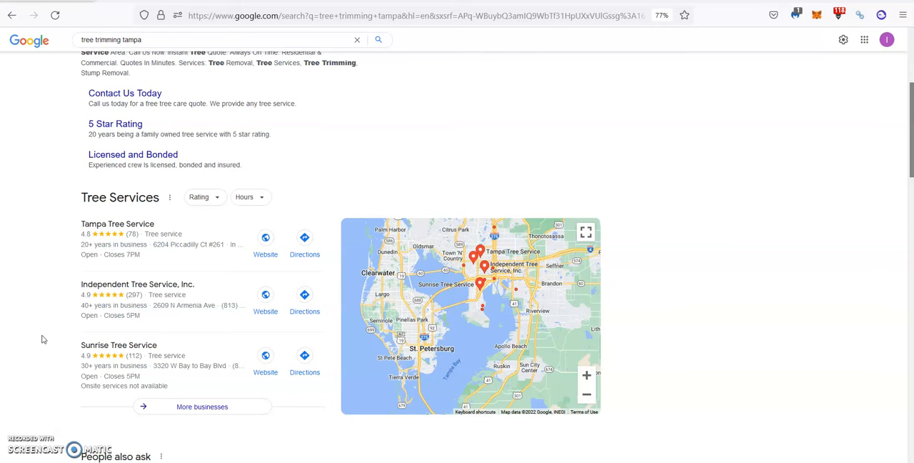
pyautogui.moveTo(60, 337)
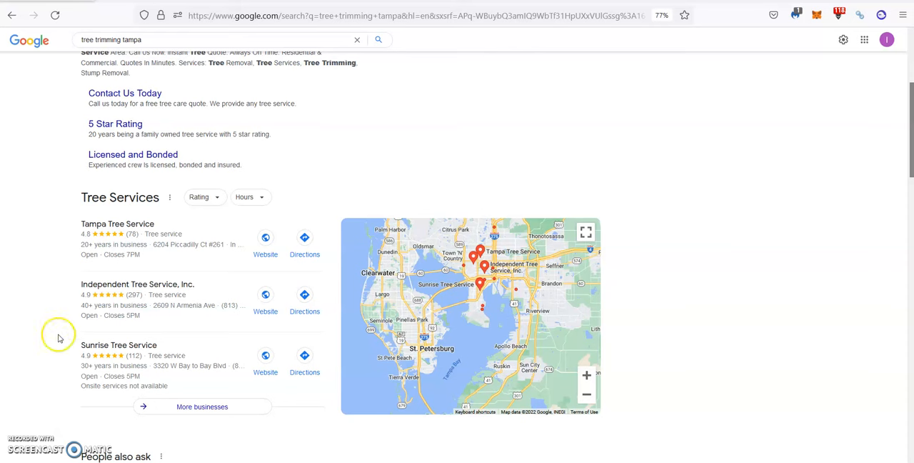
pyautogui.moveTo(74, 316)
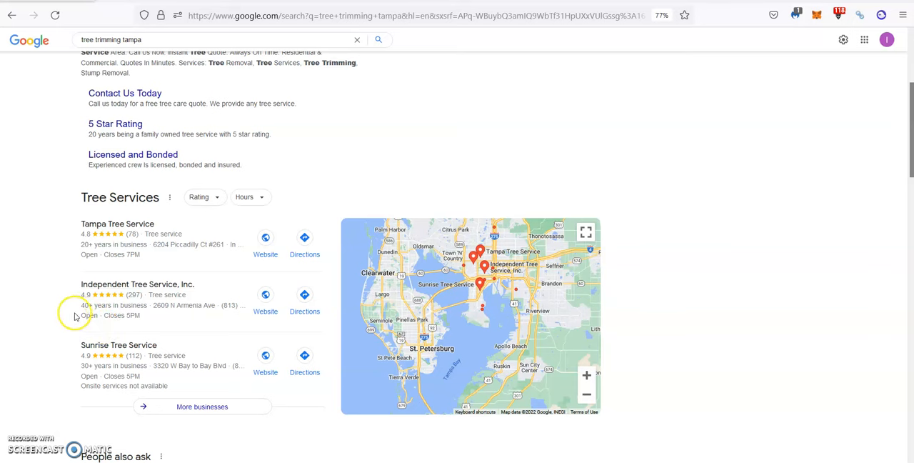
pyautogui.moveTo(74, 314)
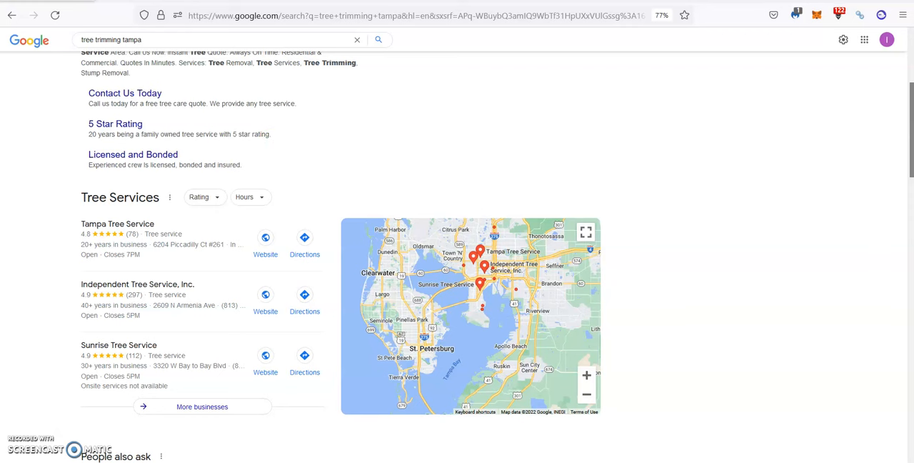
pyautogui.moveTo(25, 260)
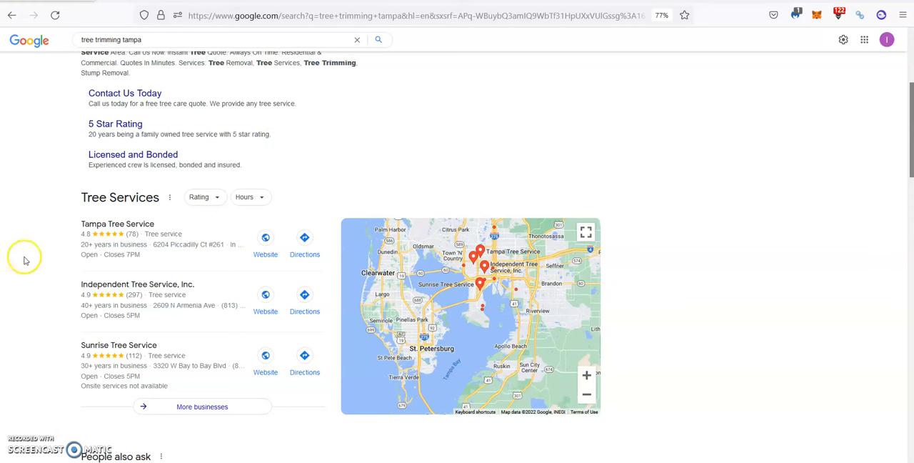
pyautogui.moveTo(126, 272)
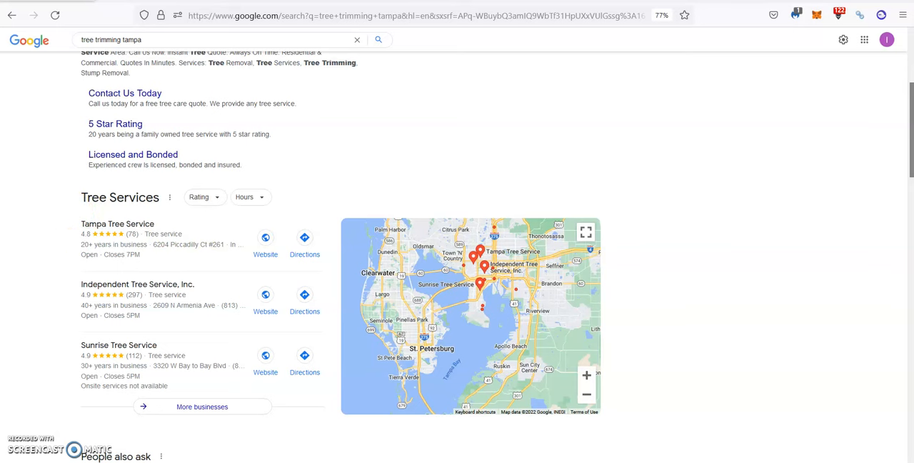
pyautogui.moveTo(119, 194)
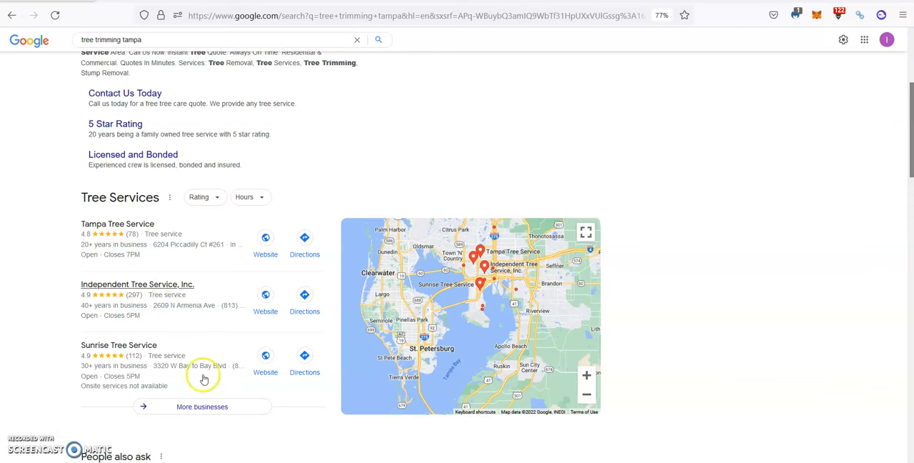
pyautogui.moveTo(40, 286)
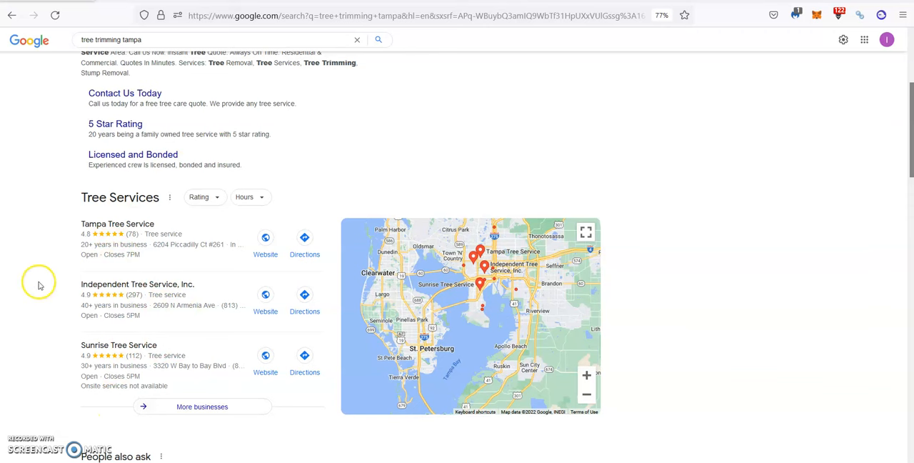
pyautogui.moveTo(40, 285)
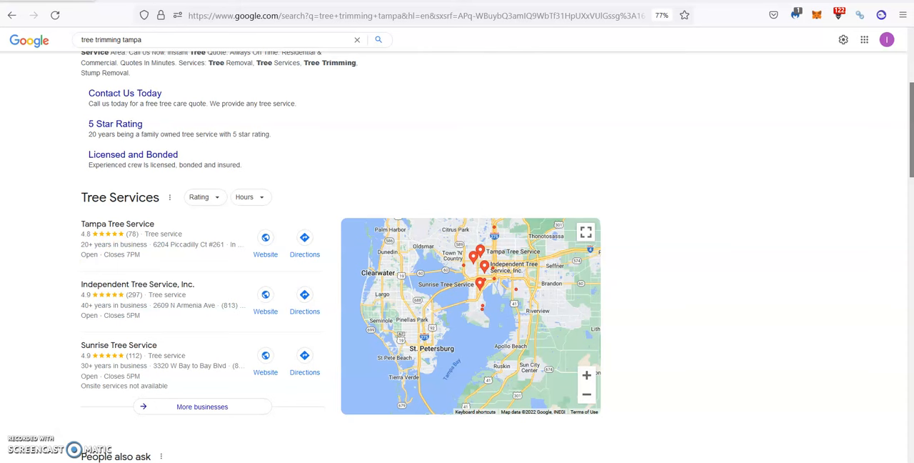
pyautogui.moveTo(6, 266)
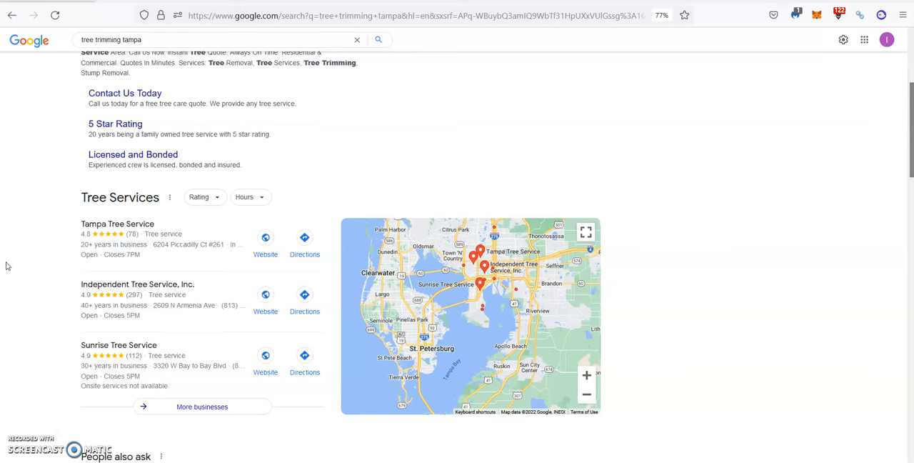
pyautogui.moveTo(42, 228)
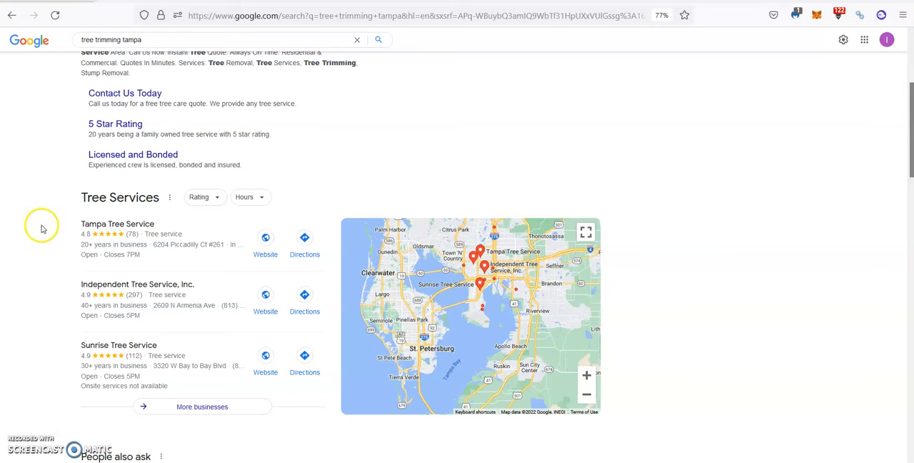
pyautogui.moveTo(57, 230)
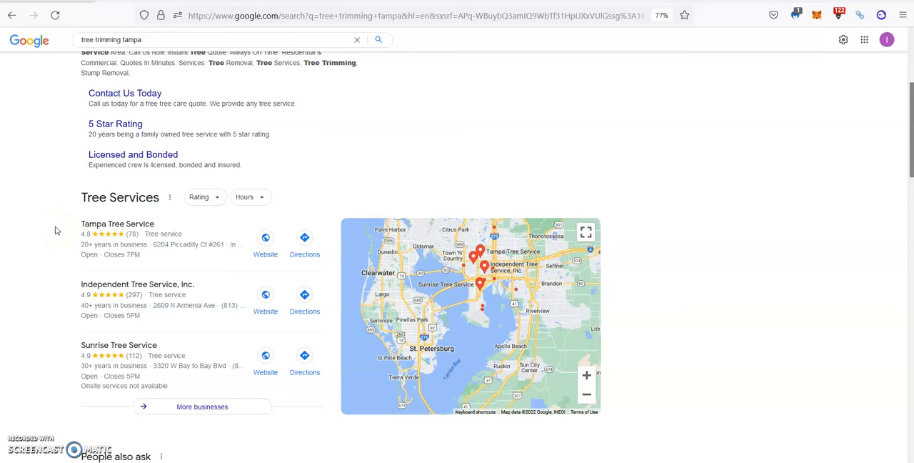
pyautogui.moveTo(64, 229)
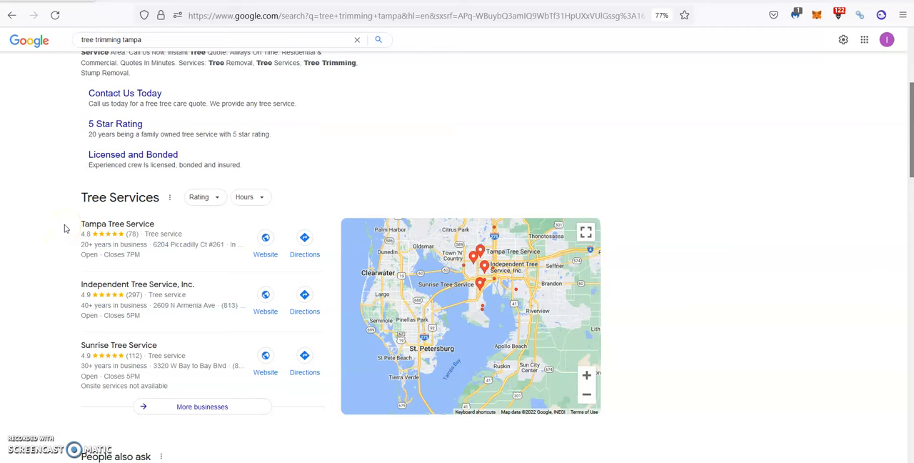
pyautogui.scroll(-3)
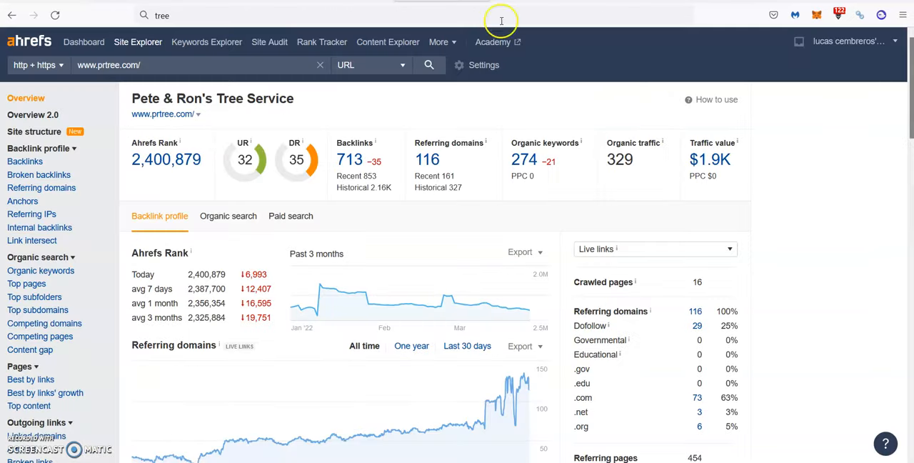
pyautogui.click(429, 66)
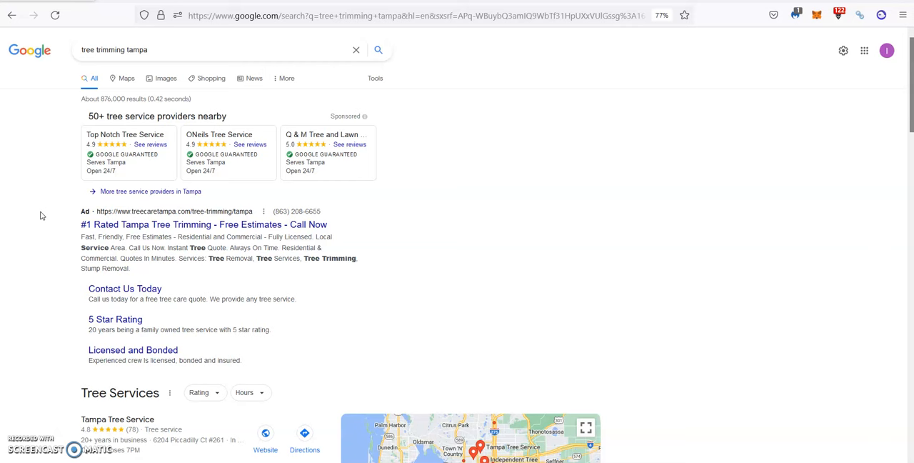
# - Scroll the 'tree trimming tampa' results back to the top with the sponsored providers and first ad
pyautogui.scroll(-3)
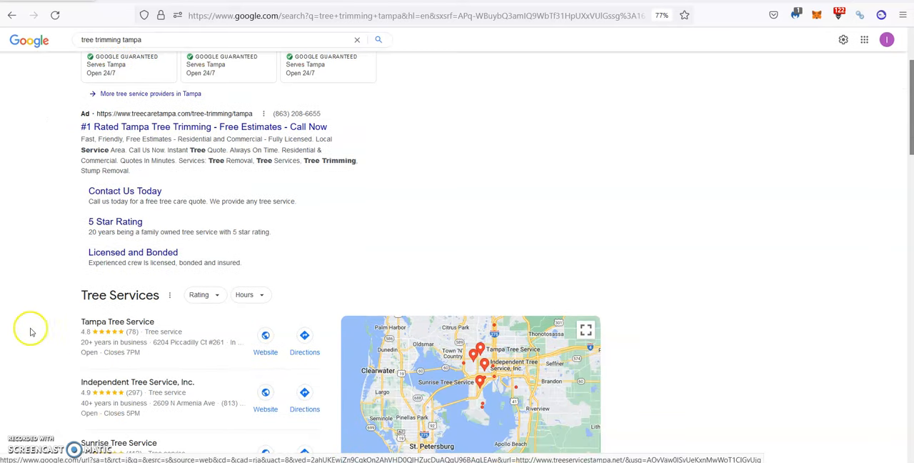
pyautogui.scroll(3)
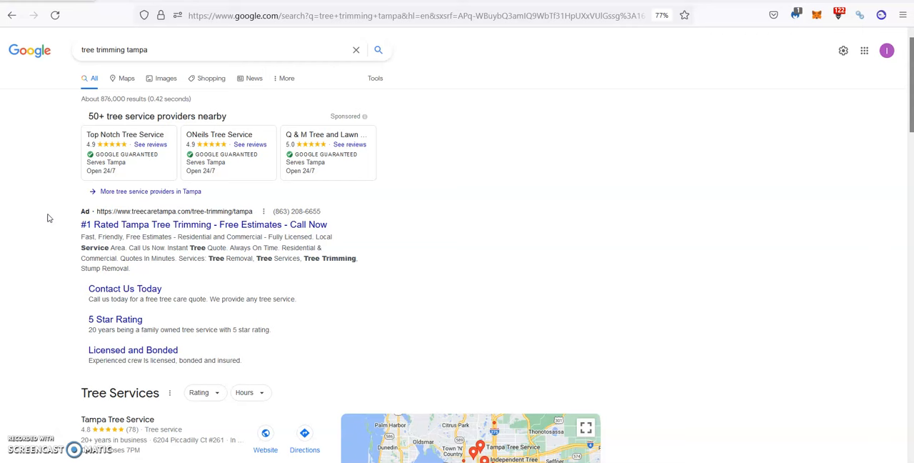
pyautogui.moveTo(50, 212)
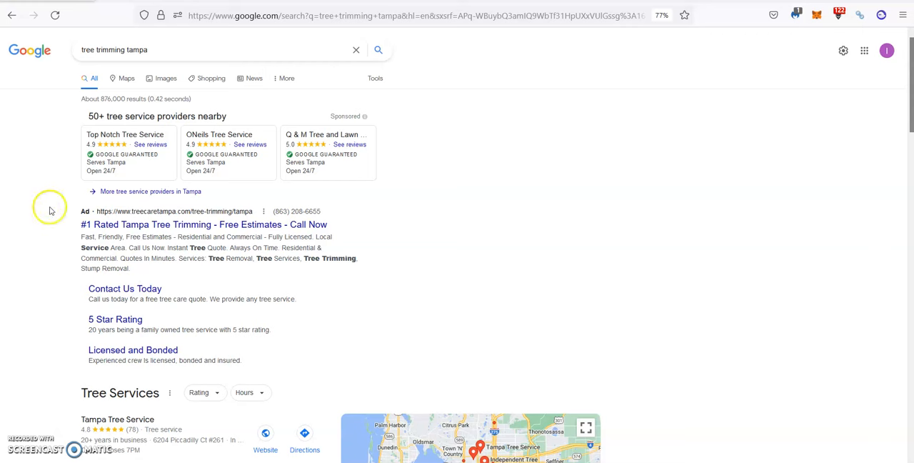
pyautogui.moveTo(517, 220)
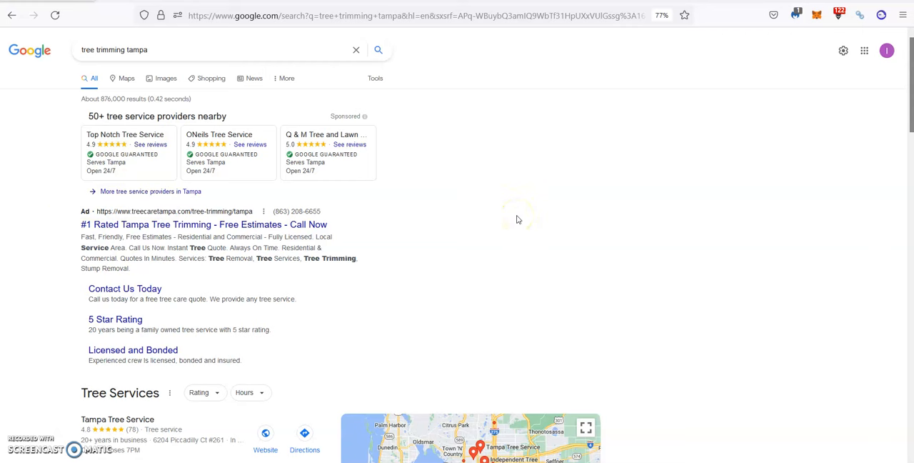